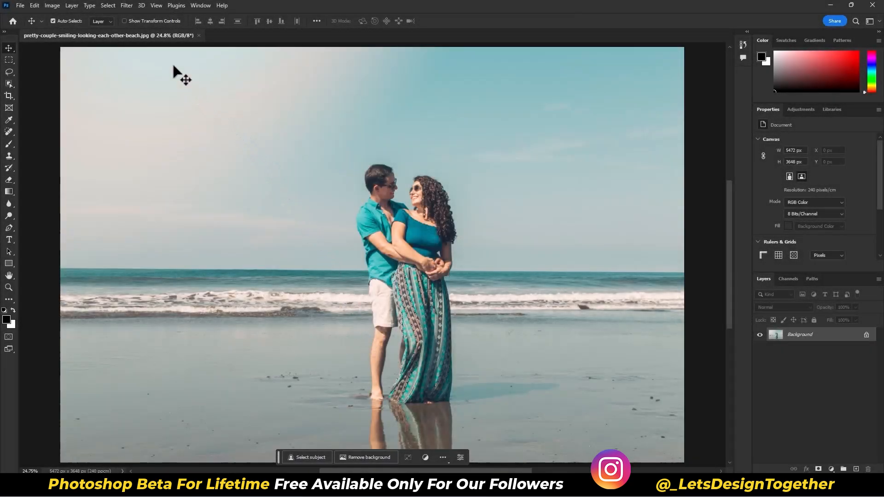
Step: Open Filter > Neural Filters, start a filter download, and cancel it when stuck at 0 KB
left_click(126, 5)
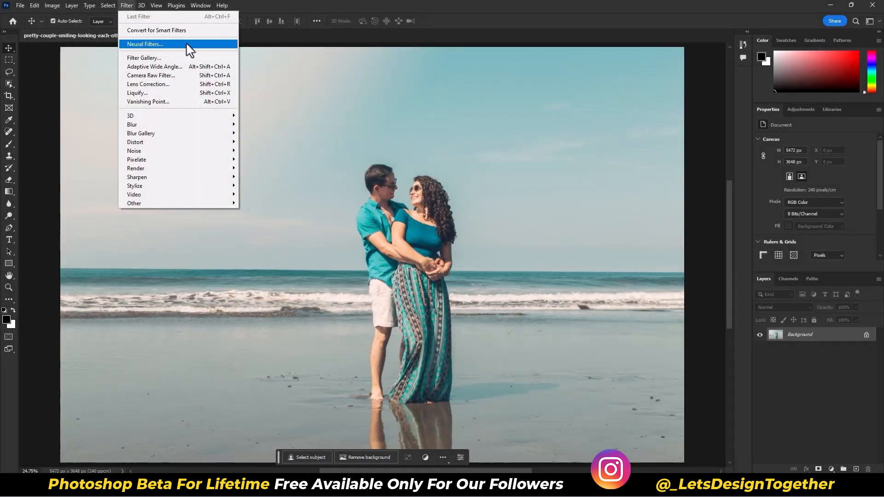
left_click(145, 44)
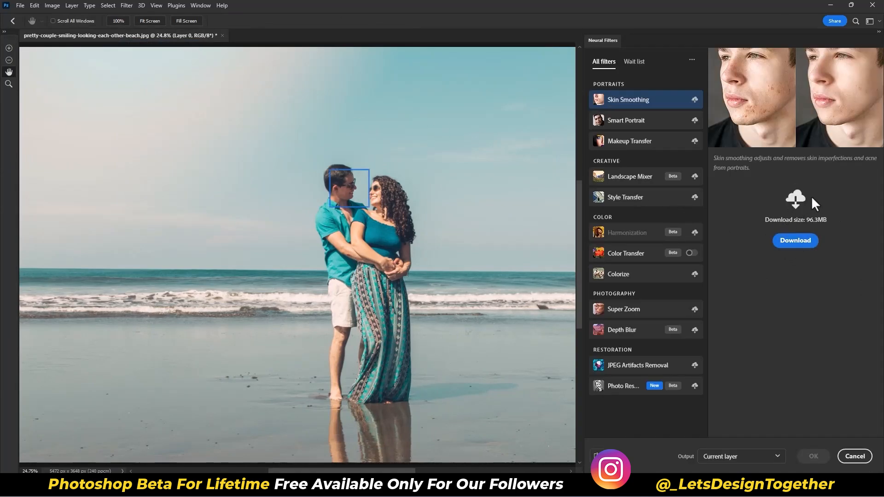
left_click(628, 141)
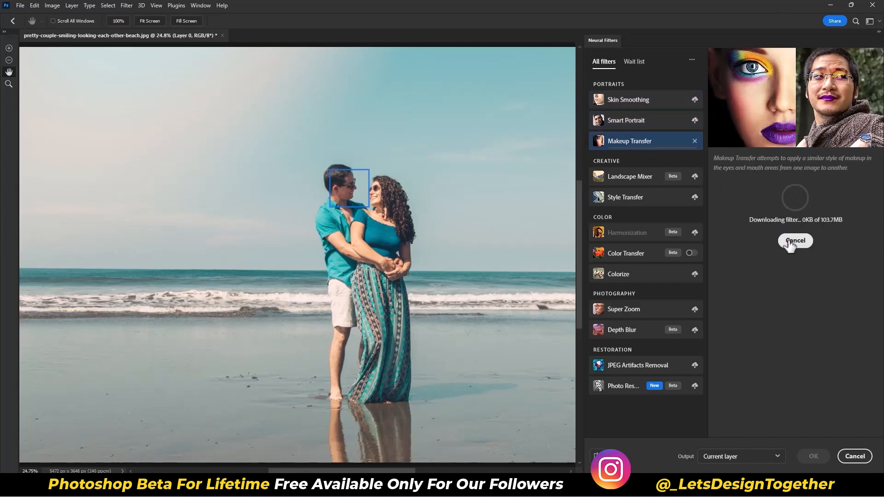
left_click(626, 232)
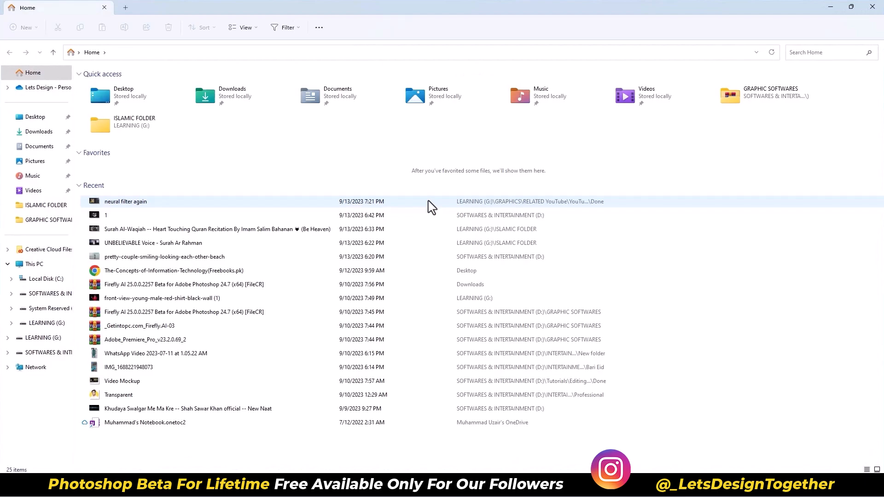
Step: Create a new folder named TEMP at the root of C: and merge it with the existing TEMP
left_click(42, 279)
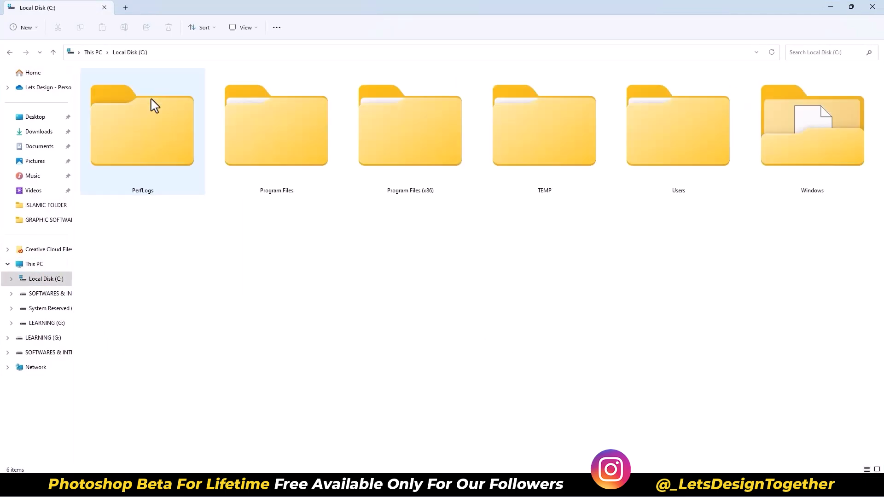
right_click(389, 324)
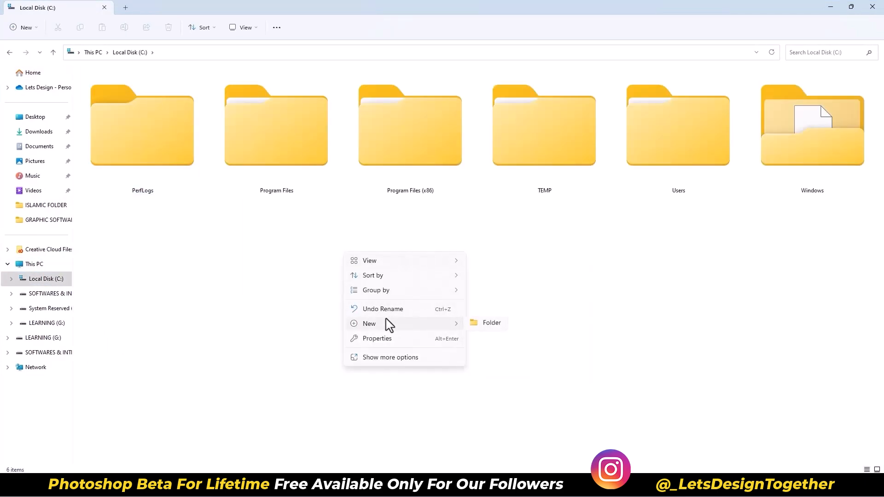
left_click(491, 323)
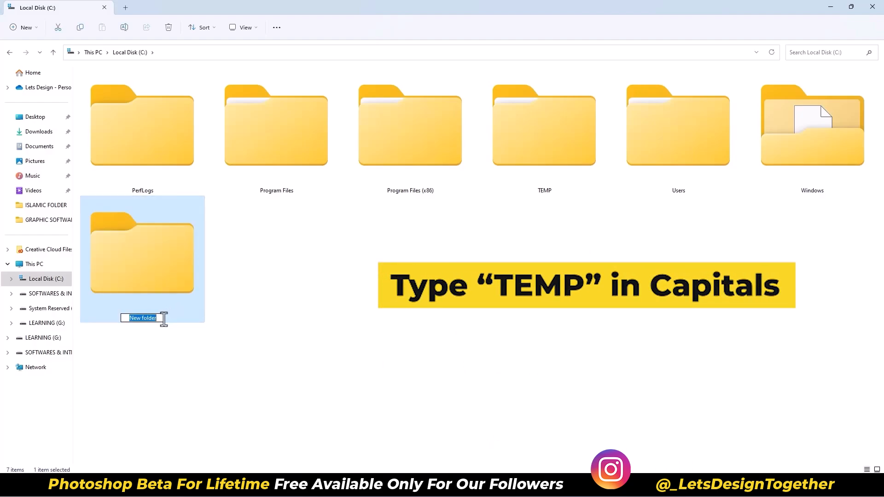
type("TE")
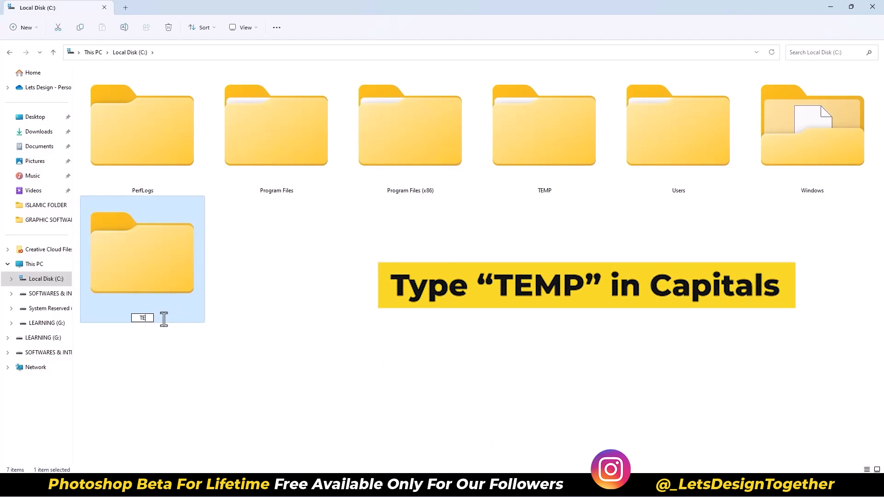
type("MP")
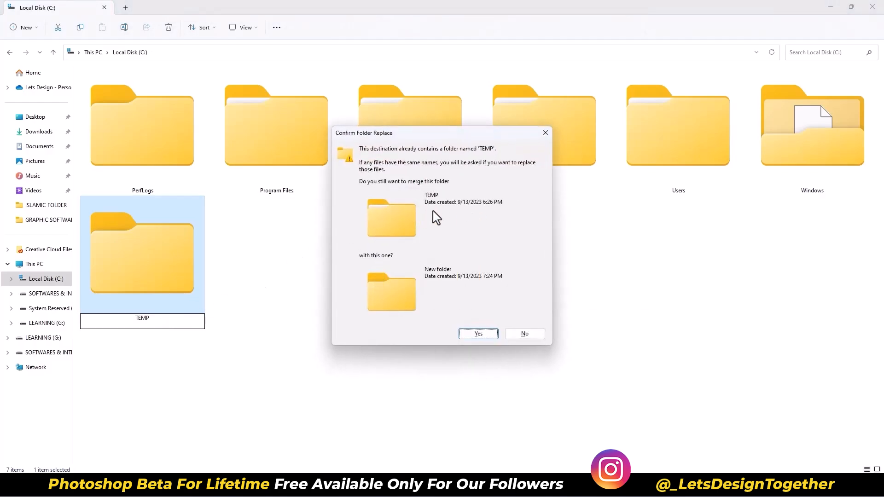
left_click(477, 333)
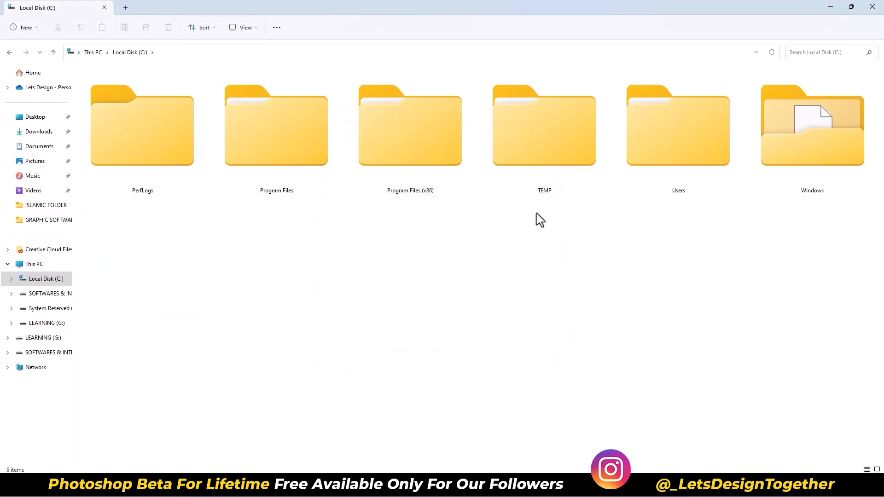
mouse_move(873, 7)
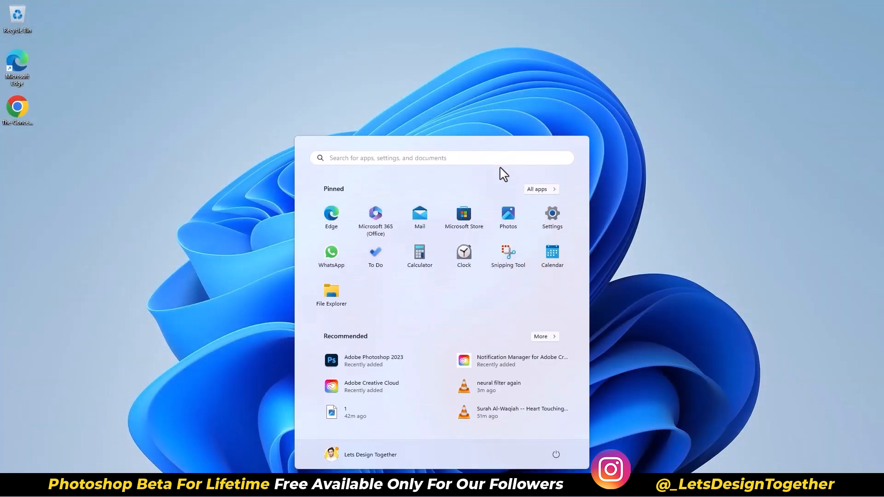
Step: Search Start for 'edit the system environment variables' and open the Control Panel result
type("EDIT THE")
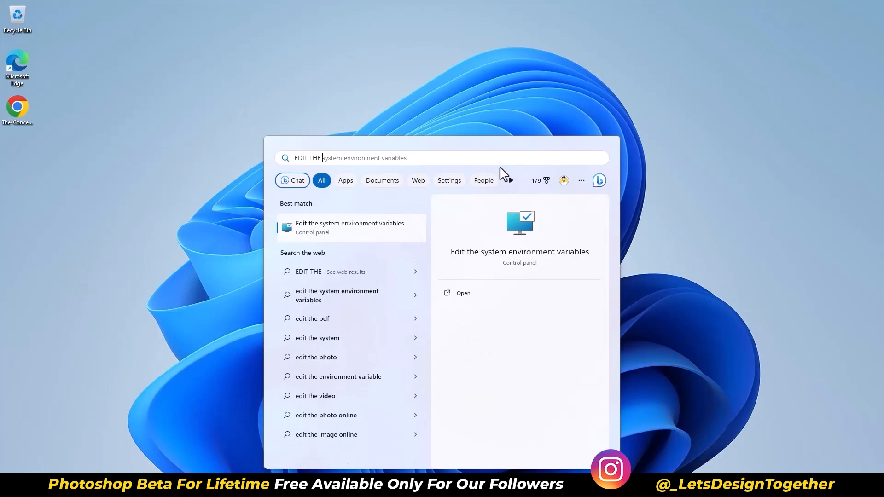
mouse_move(344, 239)
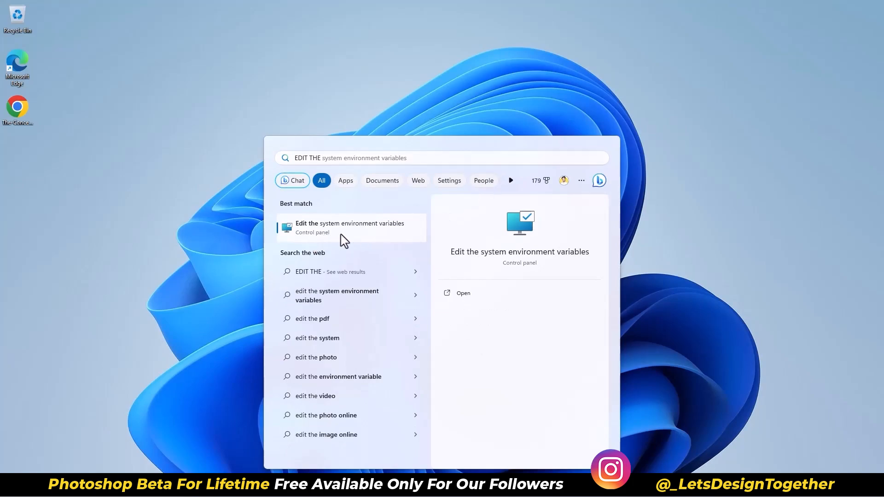
left_click(349, 227)
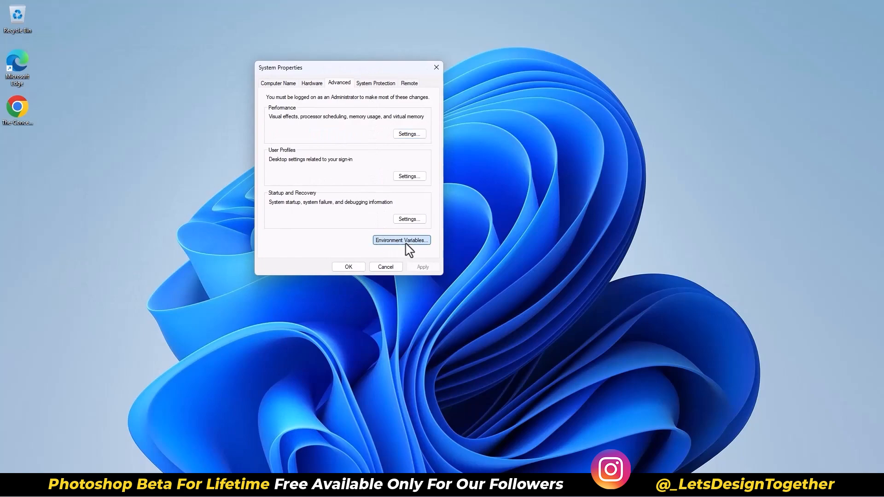
Step: In Environment Variables, set the user variables to the C:\TEMP folder through Browse Directory
left_click(400, 240)
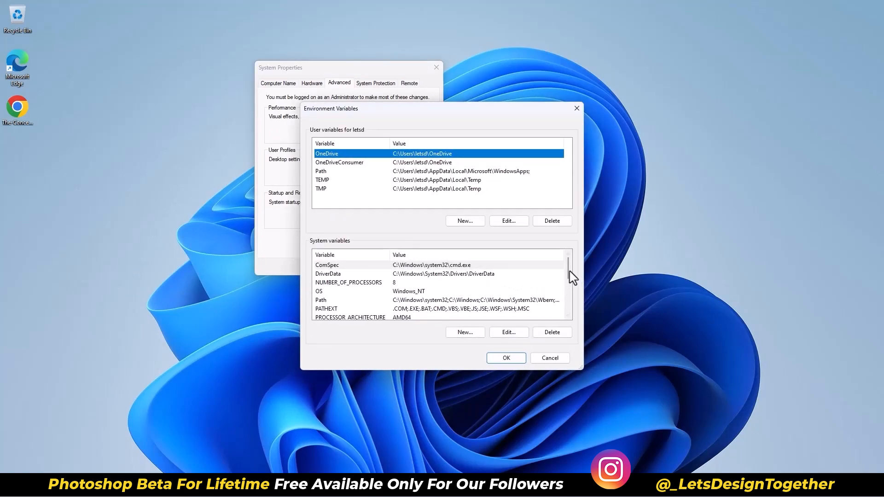
scroll("down", 3)
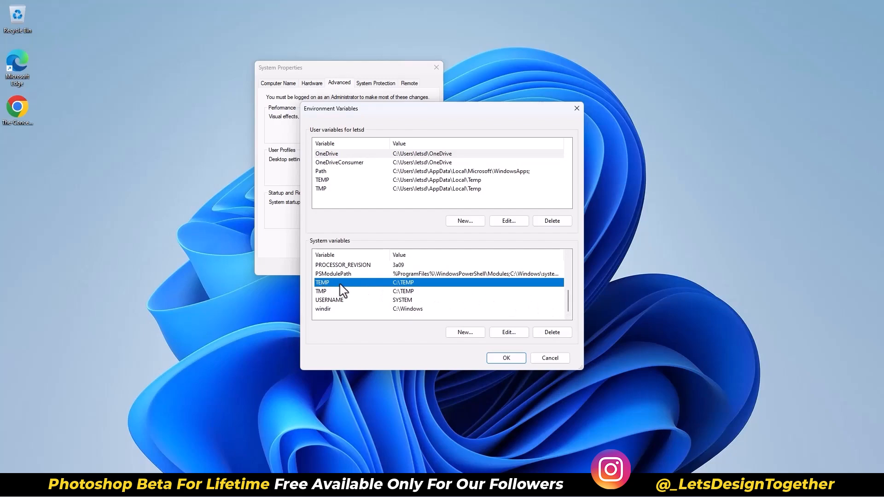
mouse_move(507, 221)
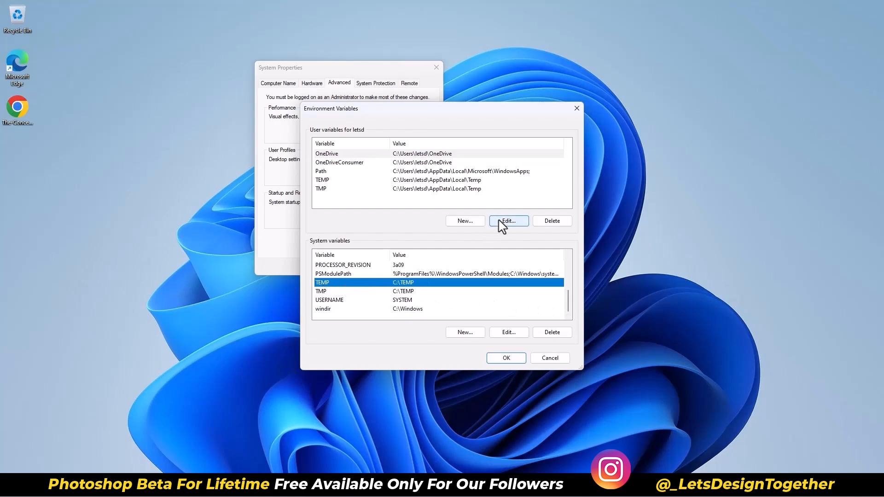
left_click(507, 221)
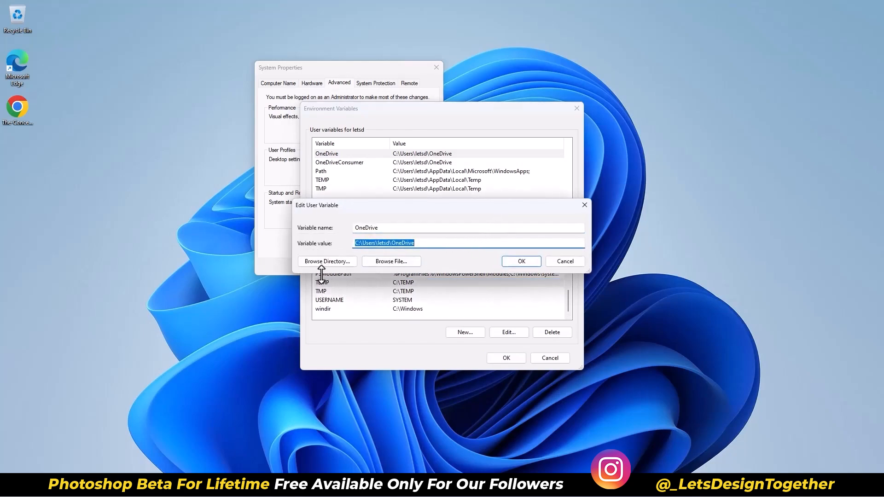
left_click(326, 261)
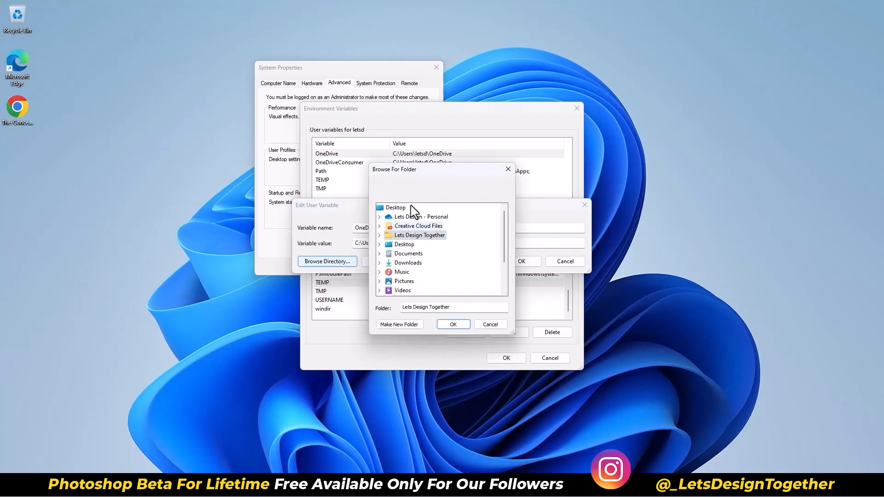
left_click(419, 235)
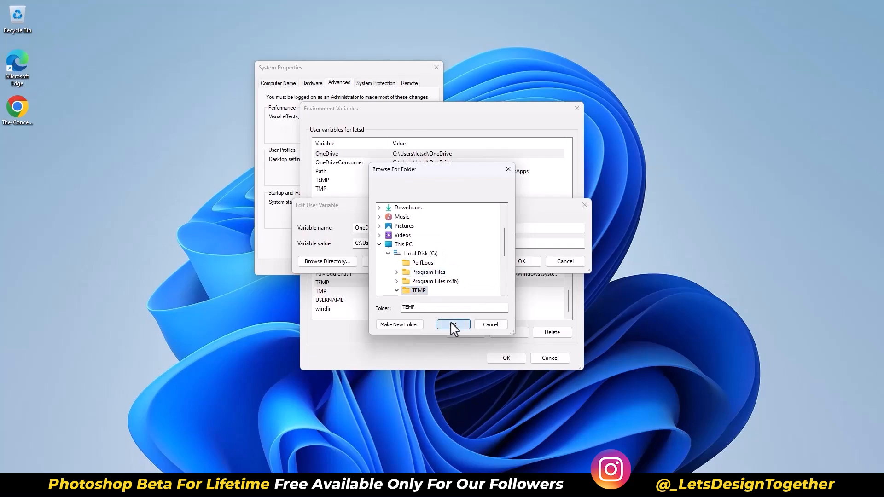
left_click(453, 324)
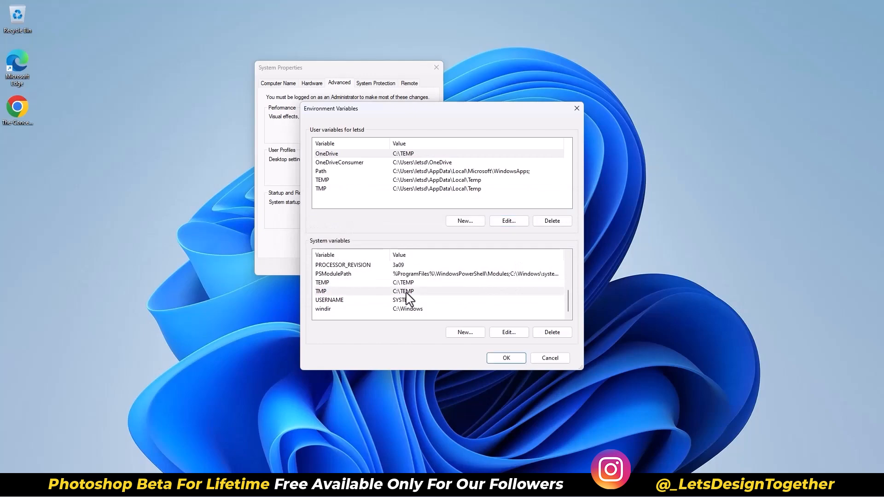
mouse_move(508, 220)
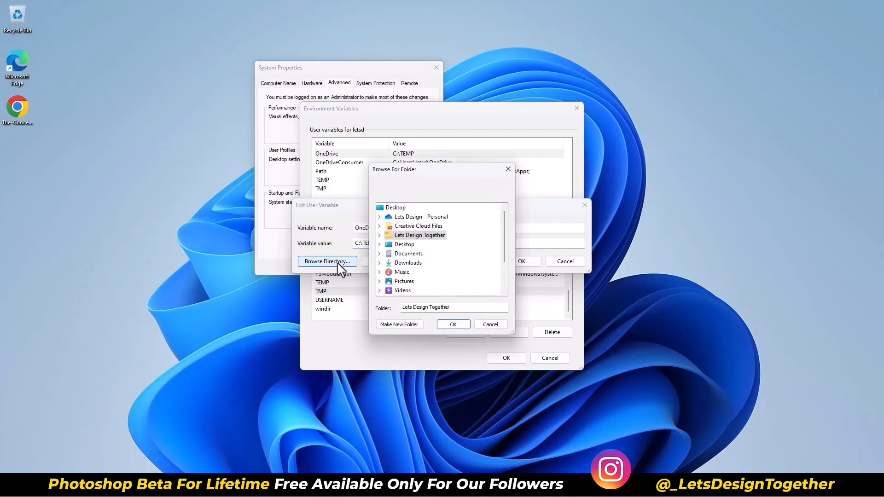
scroll("down", 3)
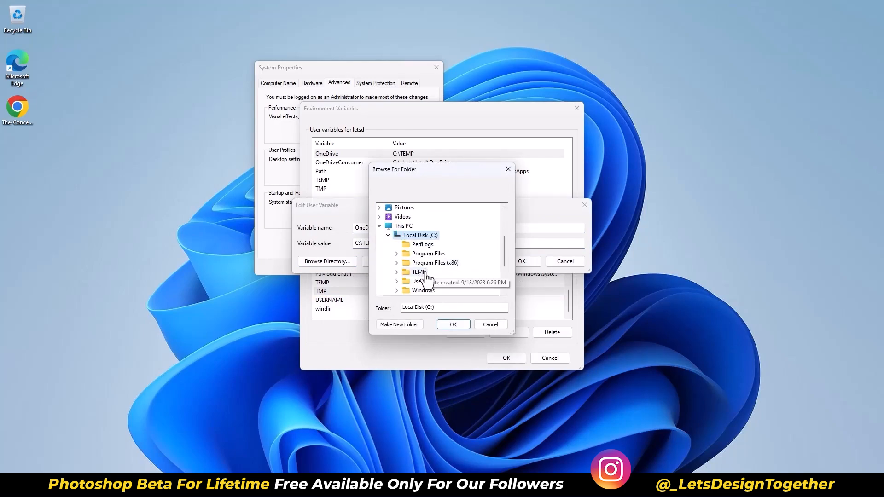
left_click(417, 272)
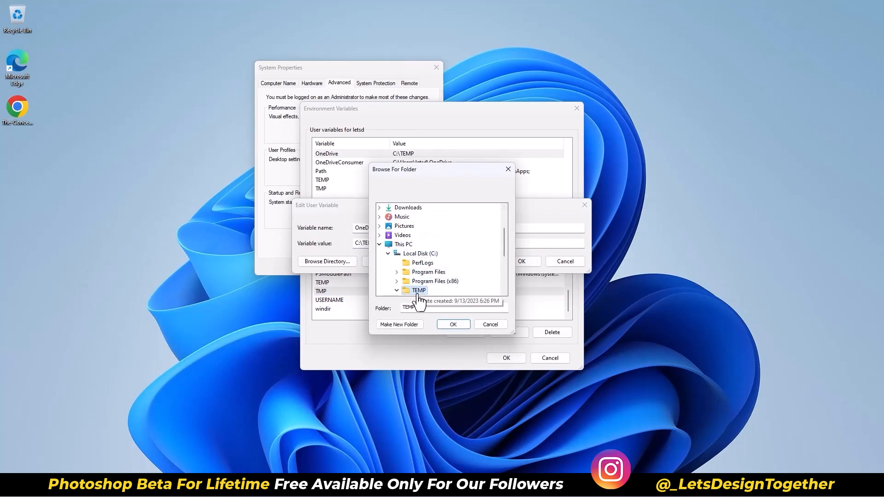
left_click(453, 324)
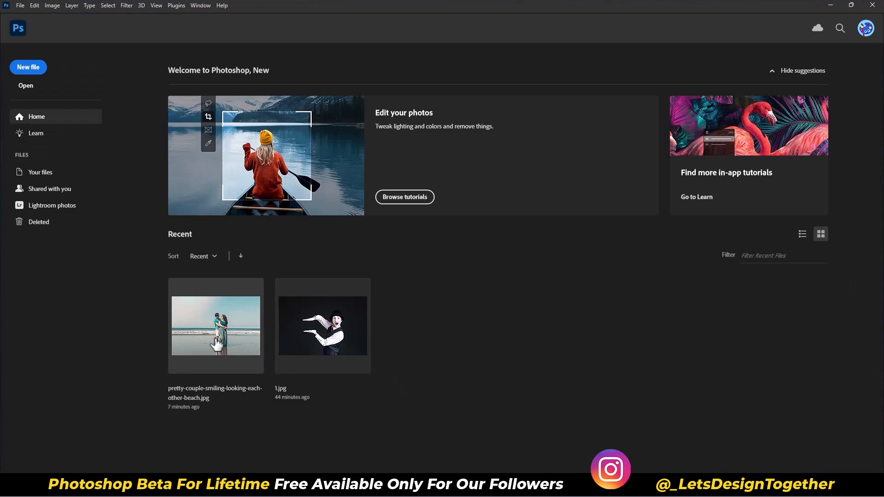
Step: Open the beach couple photo from Recent, check the Filter menu for Neural Filters, then close Photoshop
double_click(215, 326)
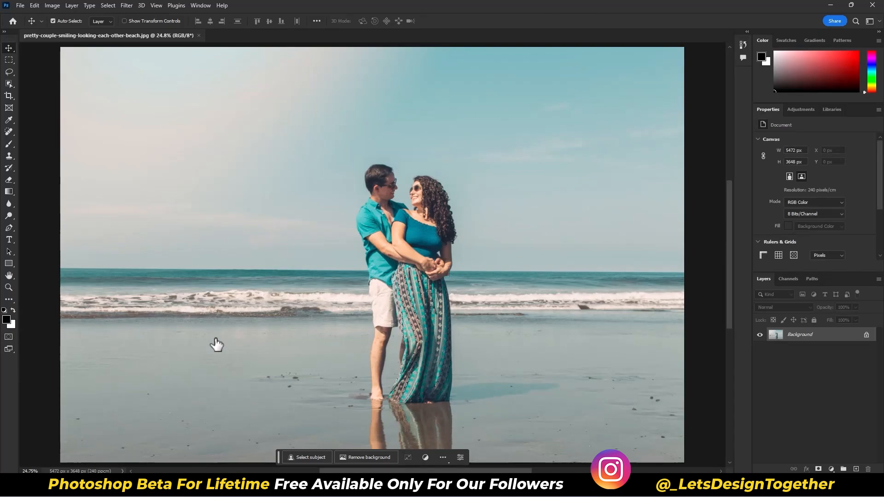
left_click(126, 5)
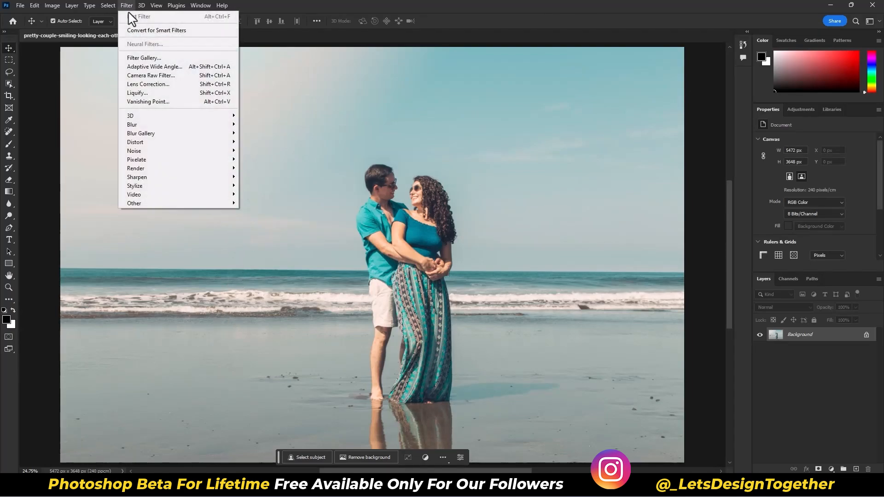
mouse_move(187, 55)
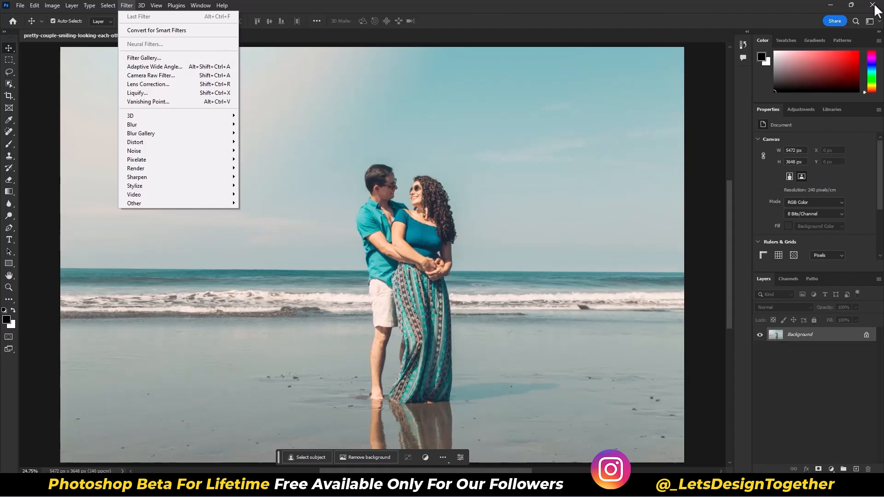
left_click(874, 5)
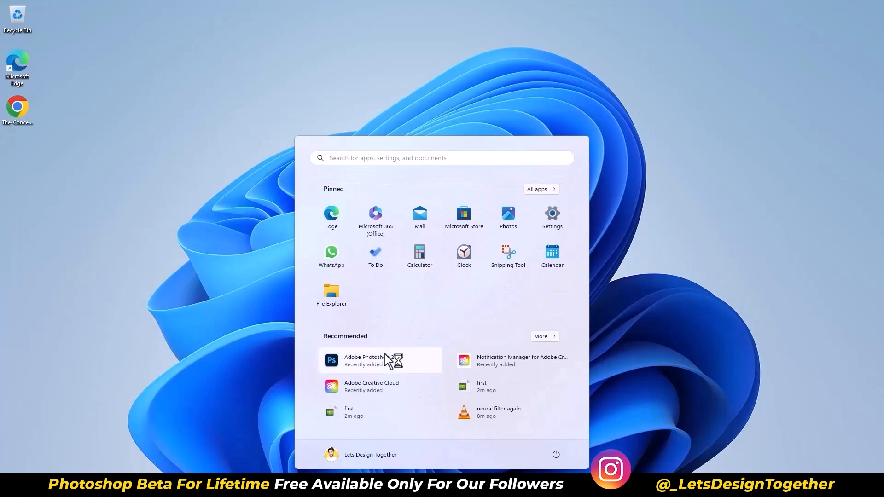
Step: Relaunch Photoshop, reopen the beach couple photo, and open Filter > Neural Filters
left_click(363, 360)
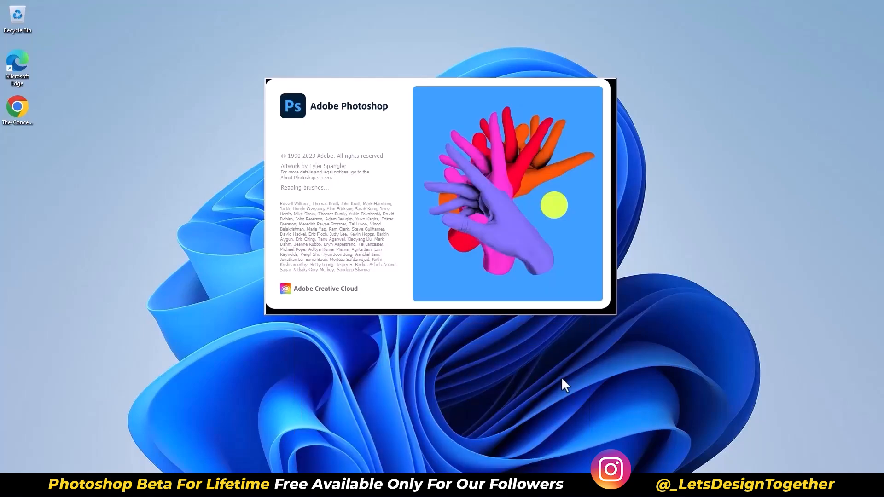
mouse_move(510, 248)
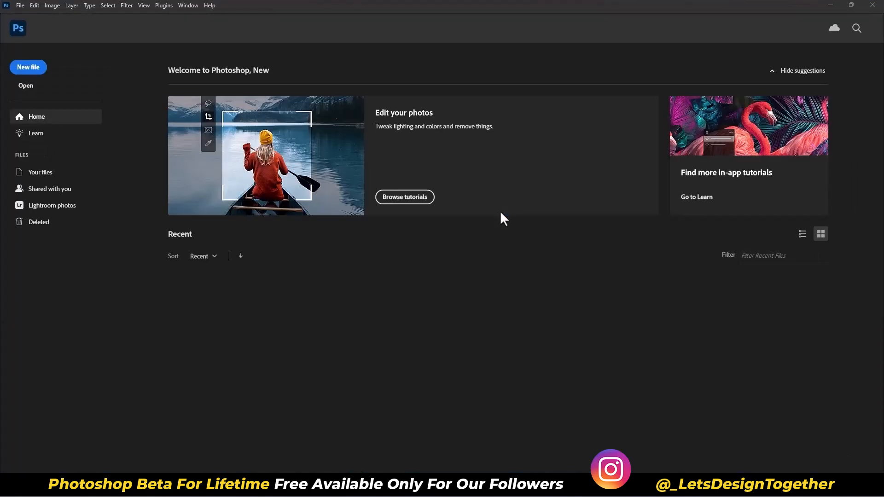
mouse_move(62, 34)
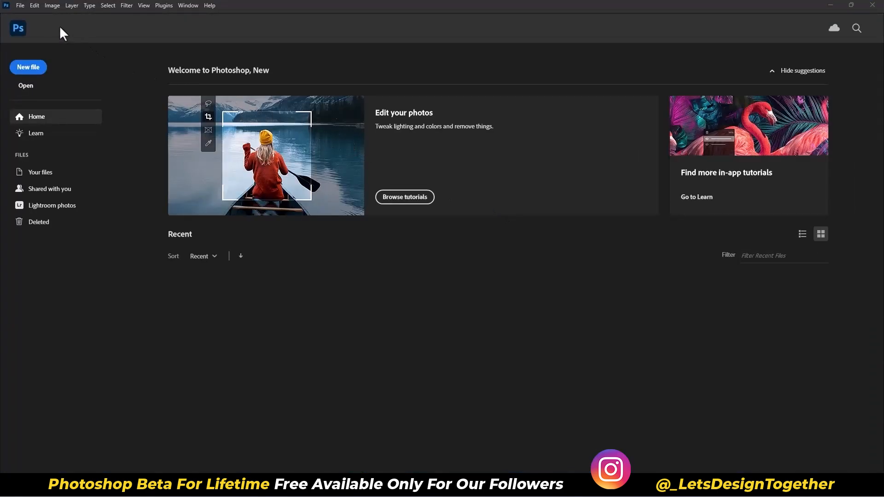
left_click(20, 5)
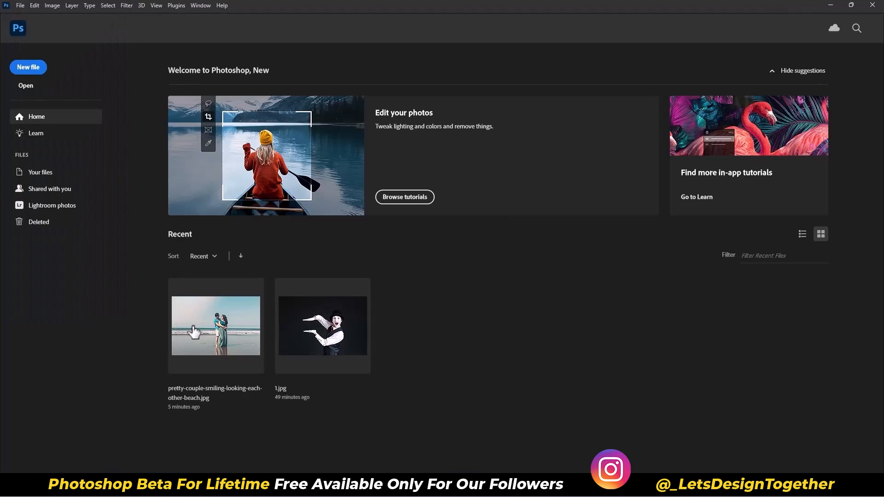
double_click(216, 326)
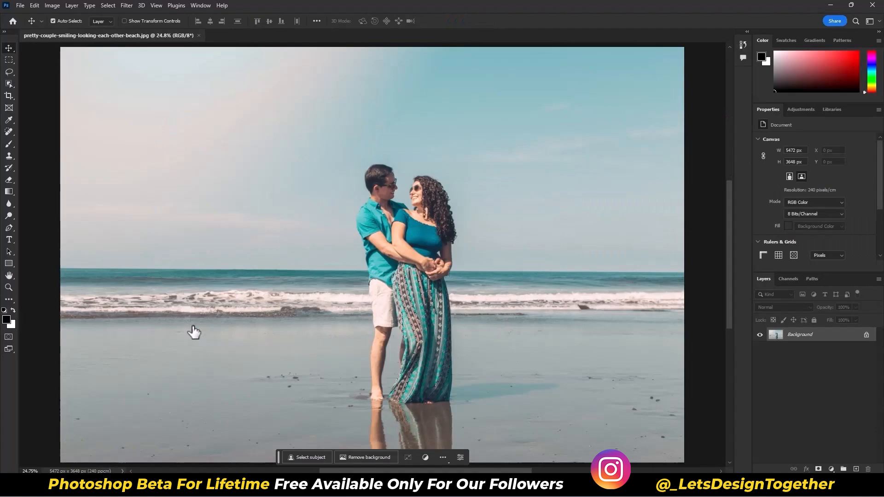
left_click(126, 5)
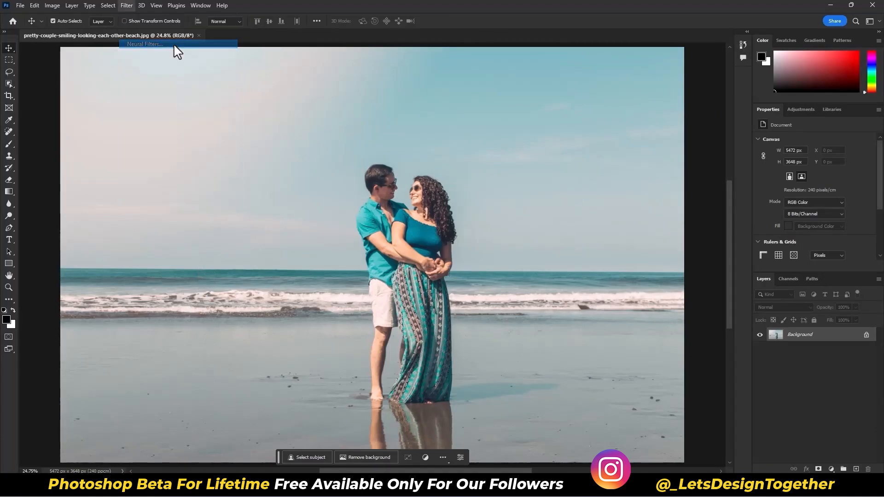
left_click(144, 45)
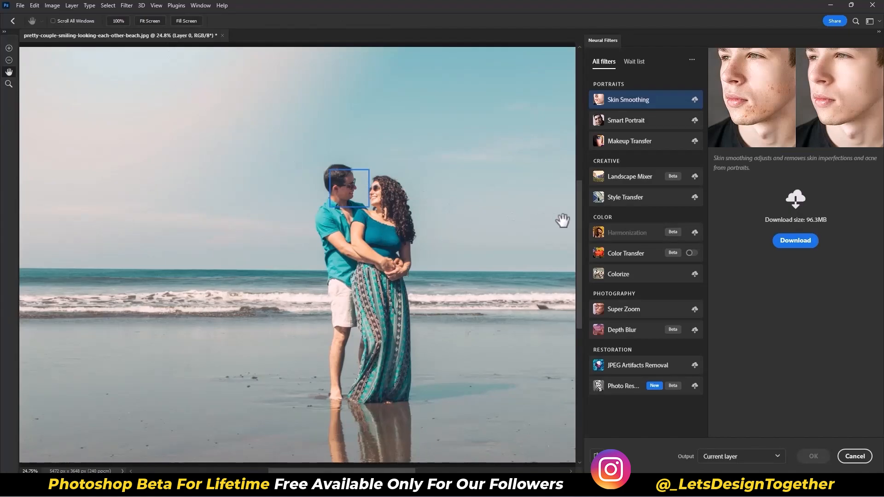
Step: Download Skin Smoothing, Smart Portrait, Makeup Transfer, Super Zoom and other filters, then check their progress
left_click(794, 241)
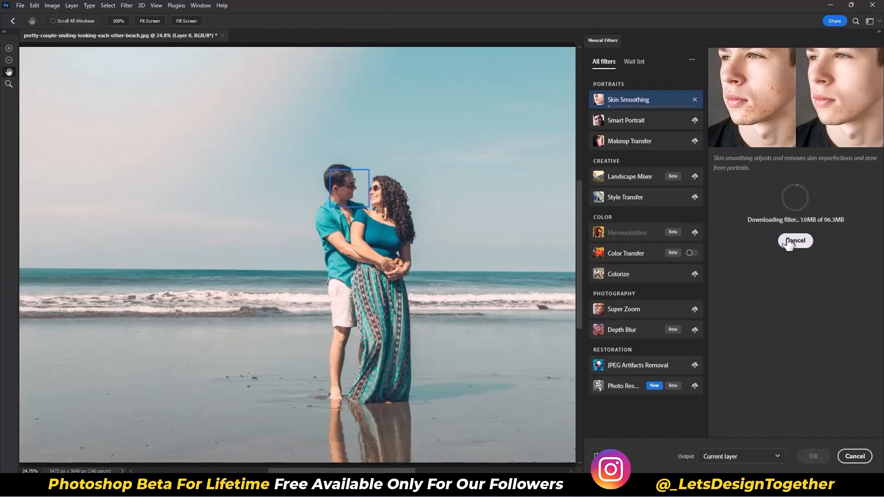
left_click(625, 120)
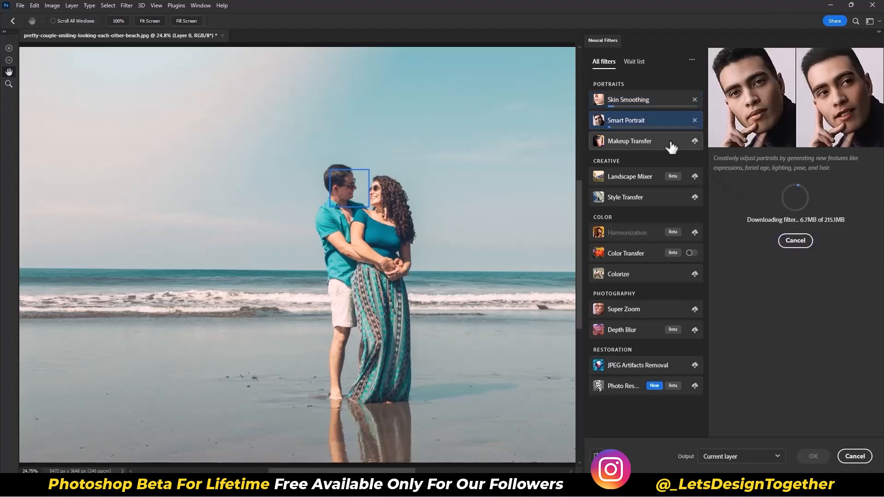
left_click(630, 175)
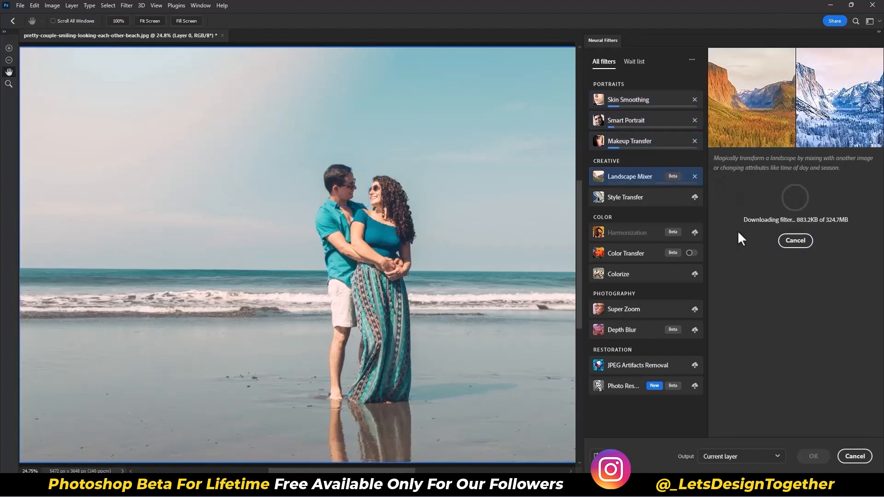
left_click(623, 309)
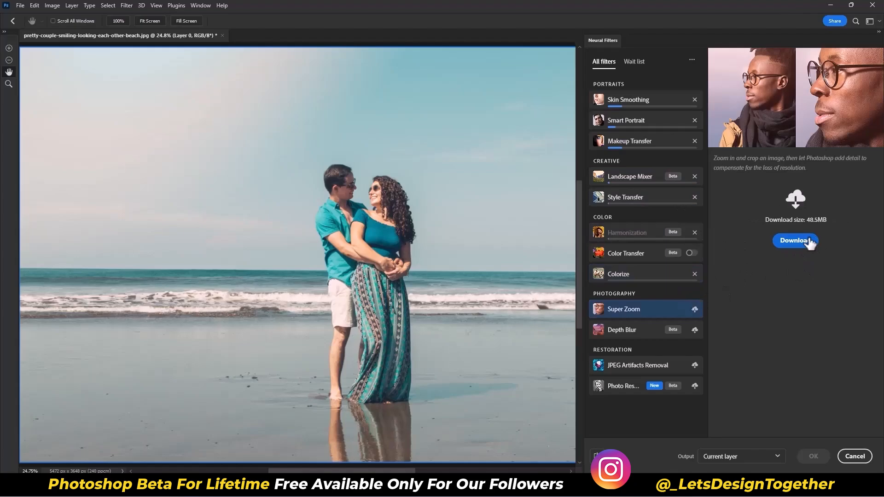
left_click(794, 241)
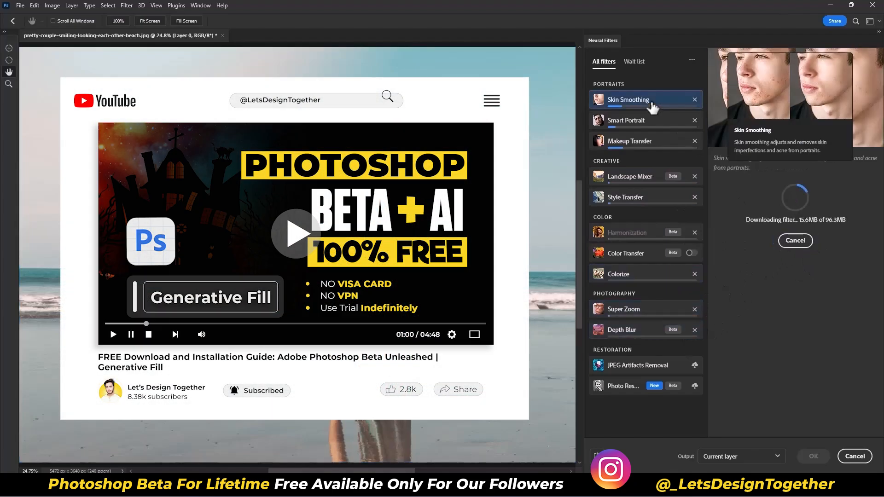
left_click(638, 365)
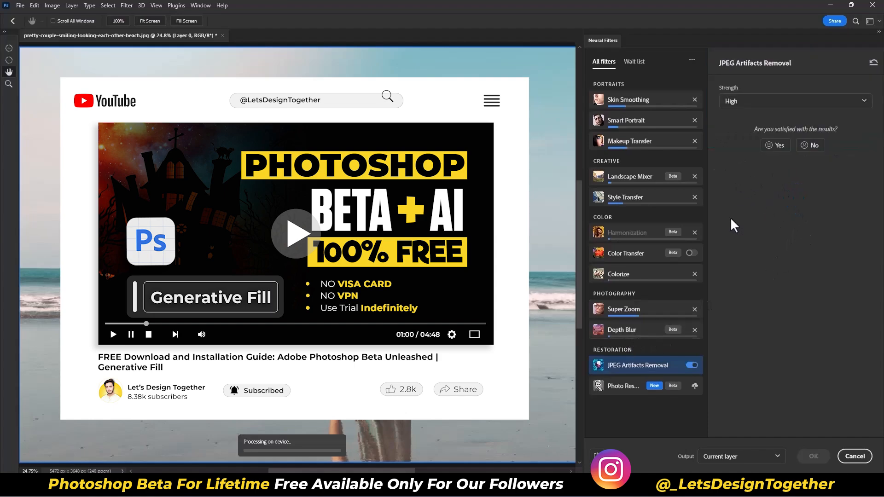
left_click(623, 309)
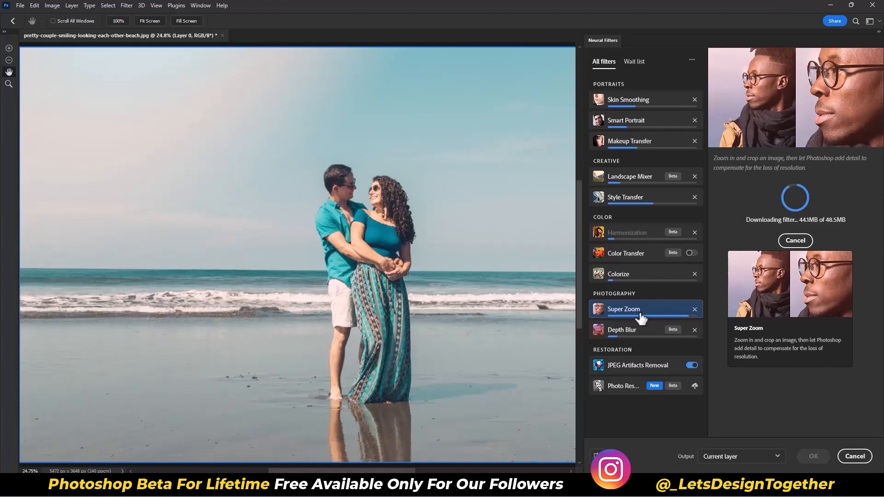
mouse_move(632, 280)
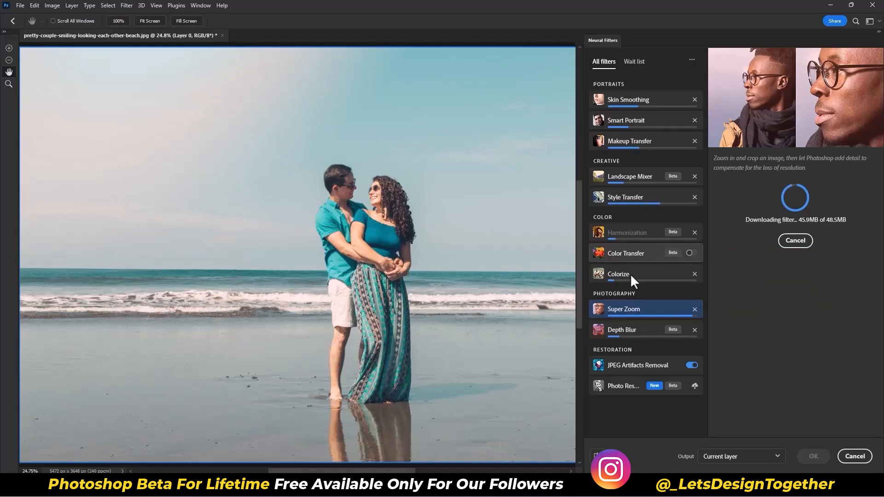
left_click(628, 140)
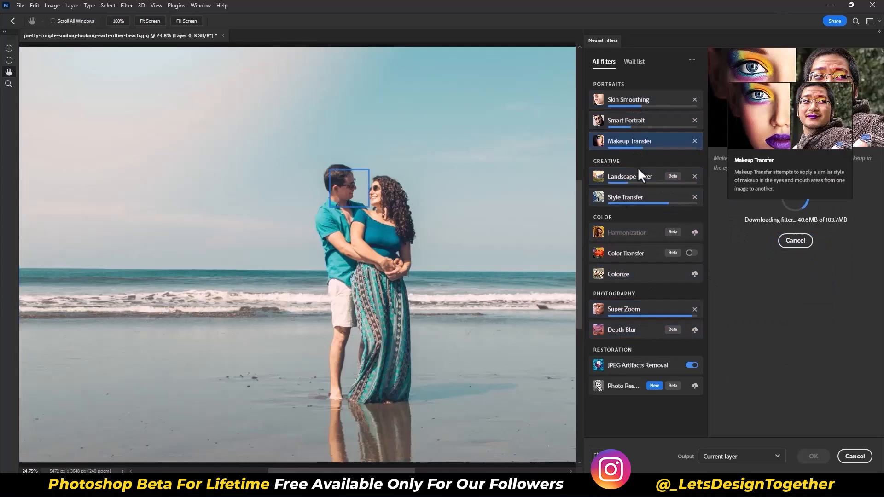